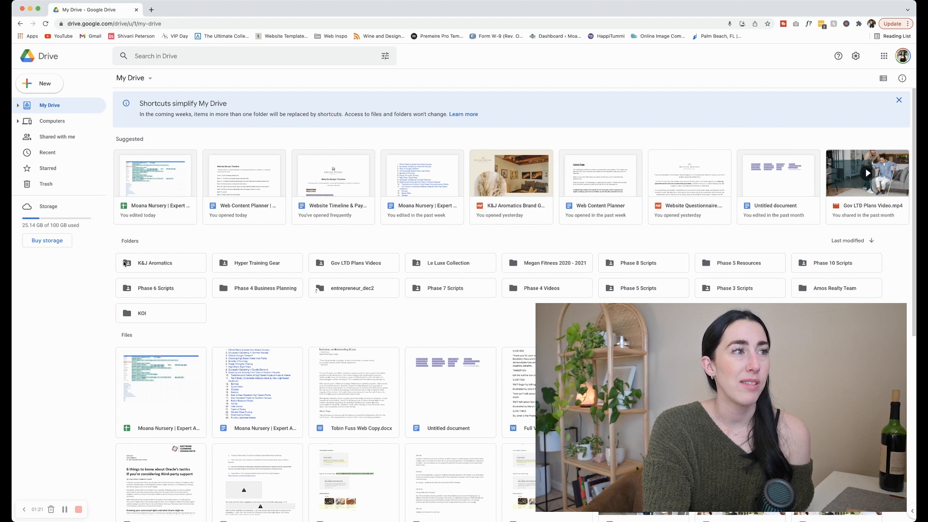
# Open K&J Aromatics, browse its K&J Aromatic Photos subfolder, then return to the parent folder.
pyautogui.doubleClick(154, 262)
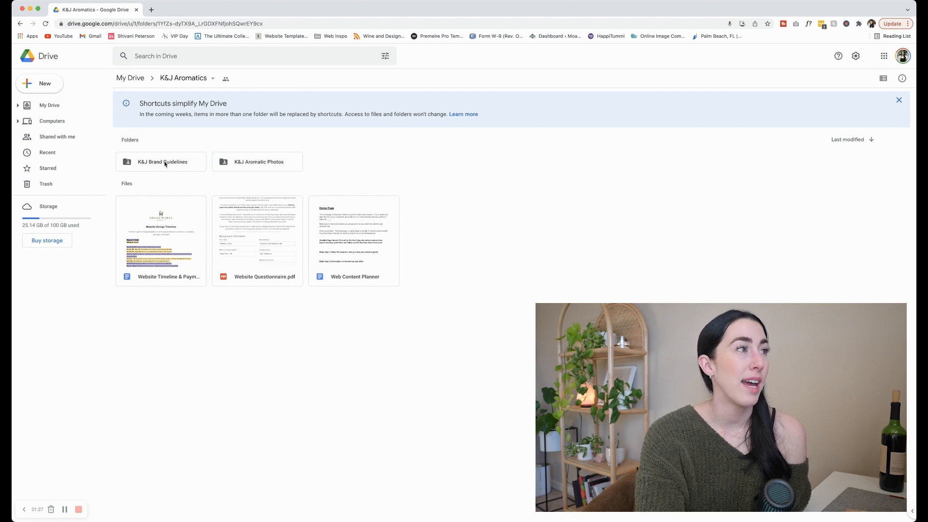
pyautogui.moveTo(264, 172)
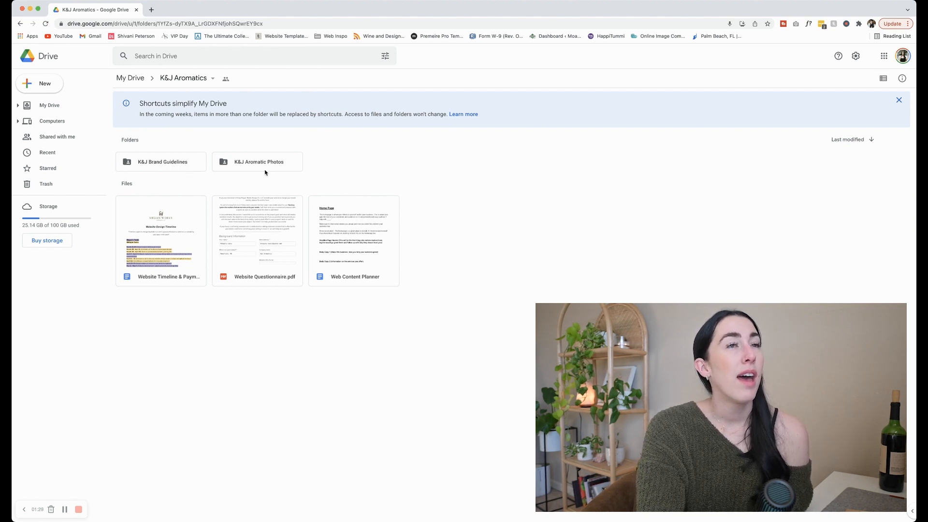
pyautogui.click(257, 161)
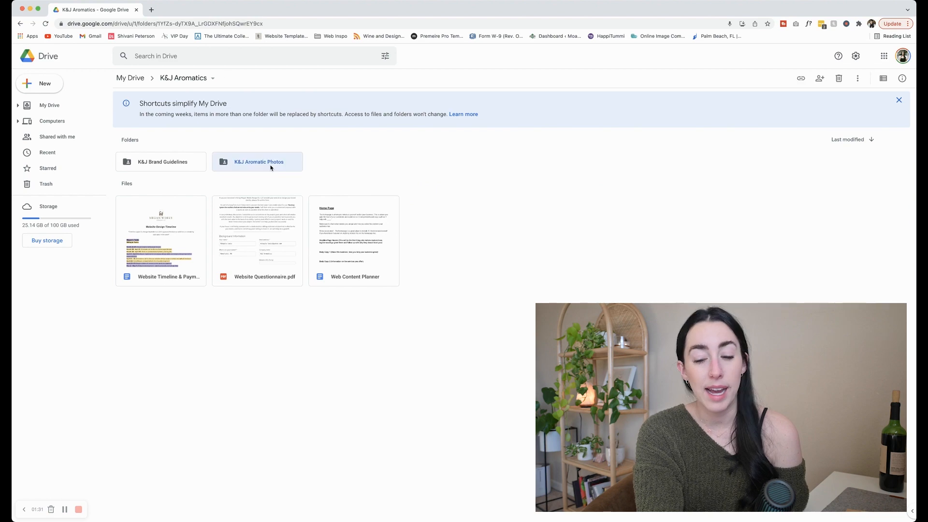
pyautogui.doubleClick(258, 162)
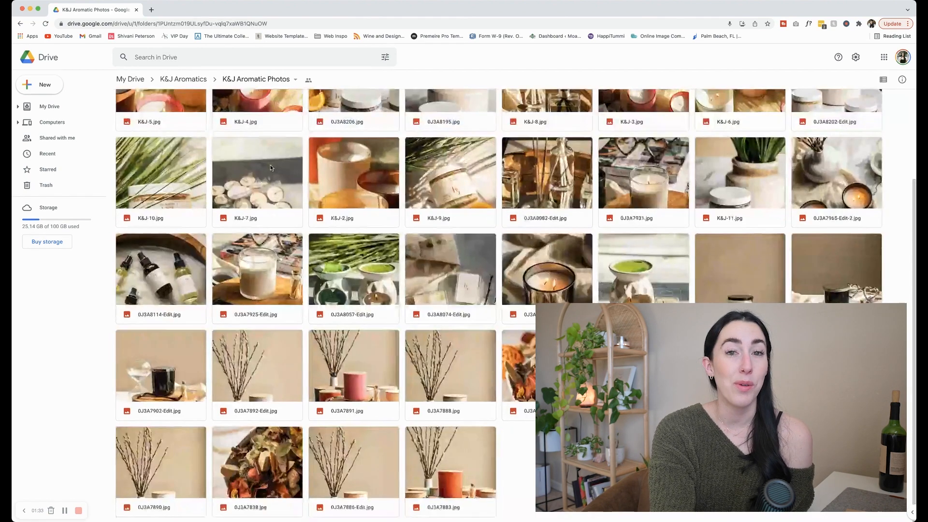
pyautogui.click(182, 79)
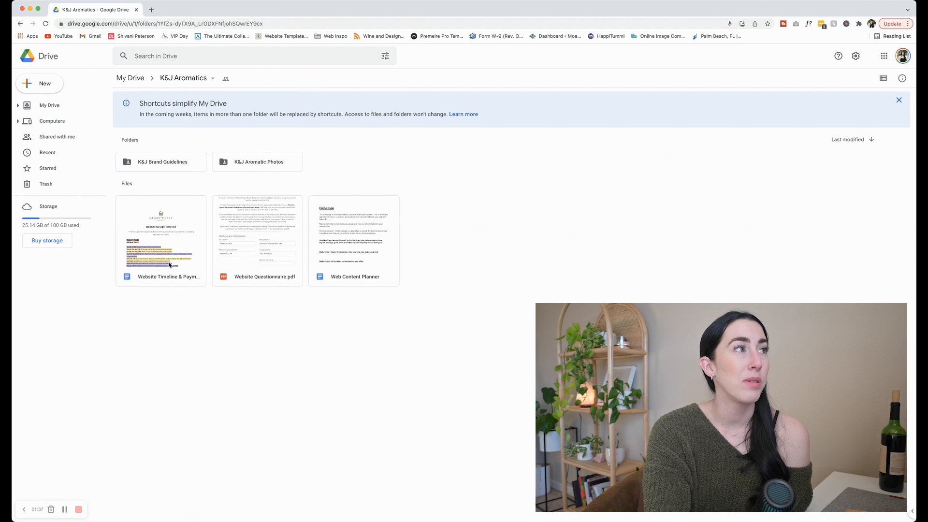
pyautogui.moveTo(405, 274)
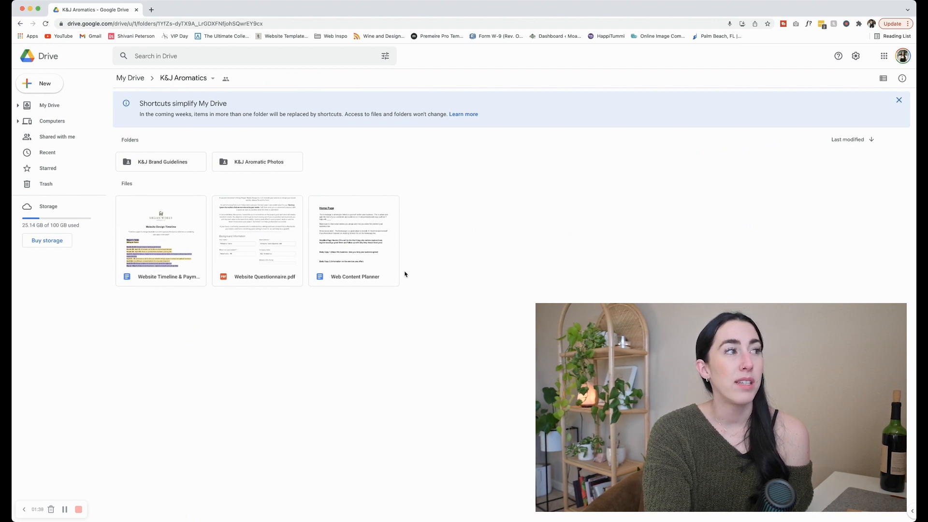
pyautogui.moveTo(202, 79)
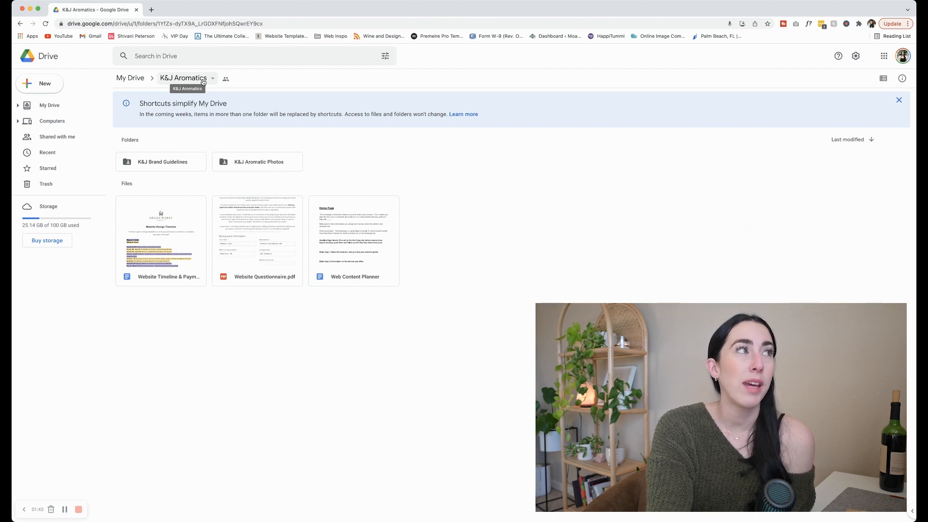
pyautogui.click(162, 161)
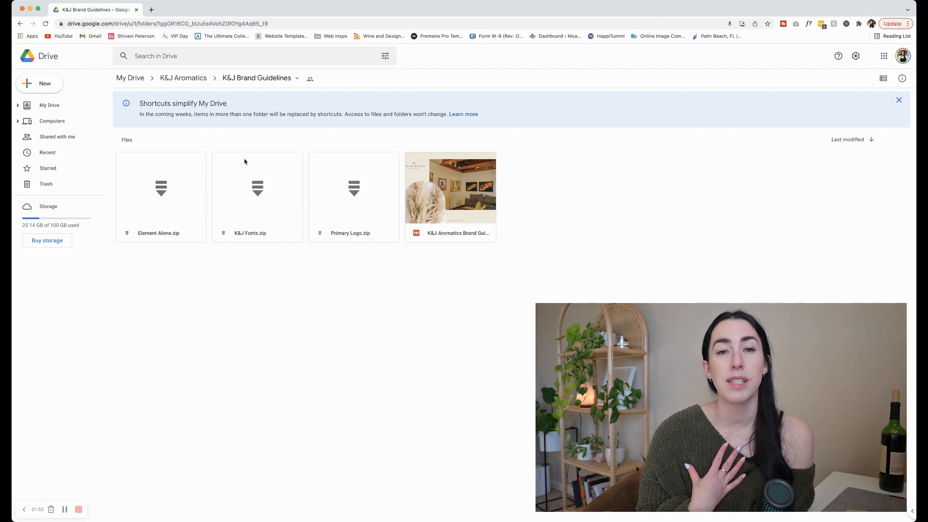
pyautogui.moveTo(348, 179)
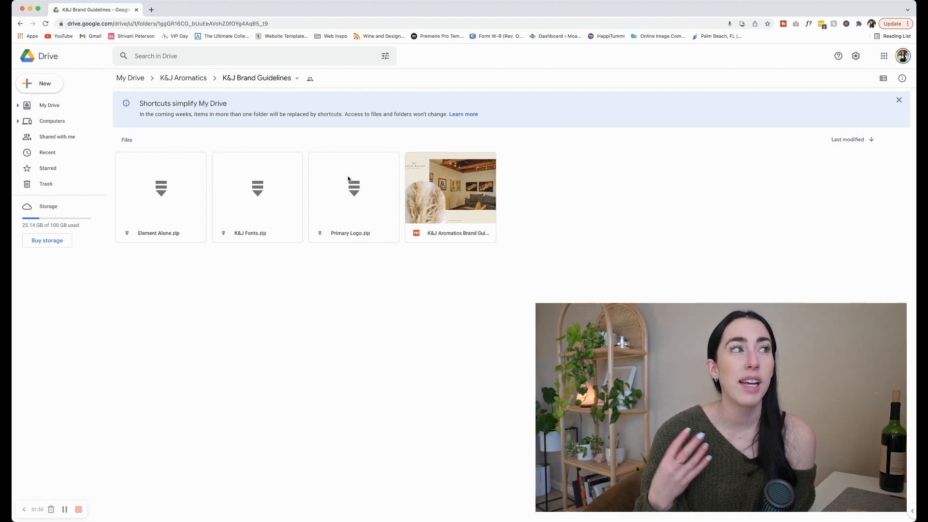
pyautogui.click(353, 197)
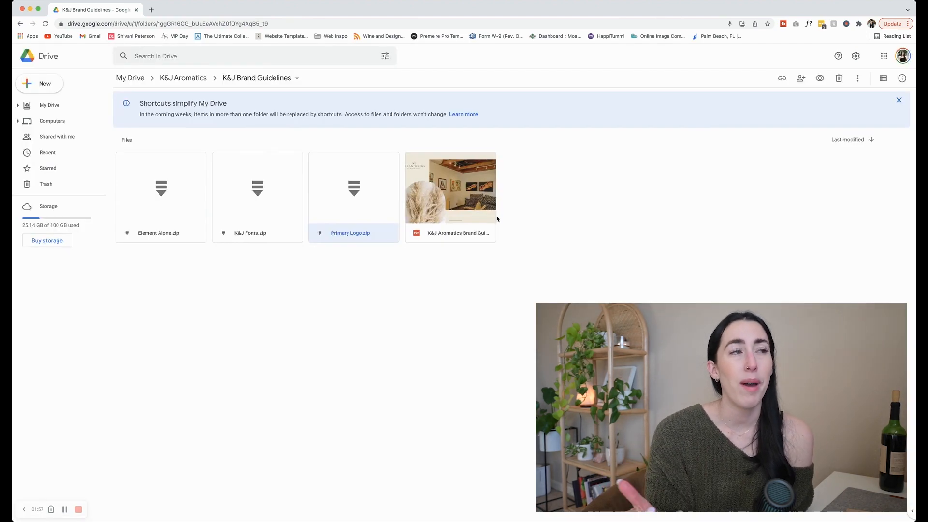
pyautogui.doubleClick(450, 188)
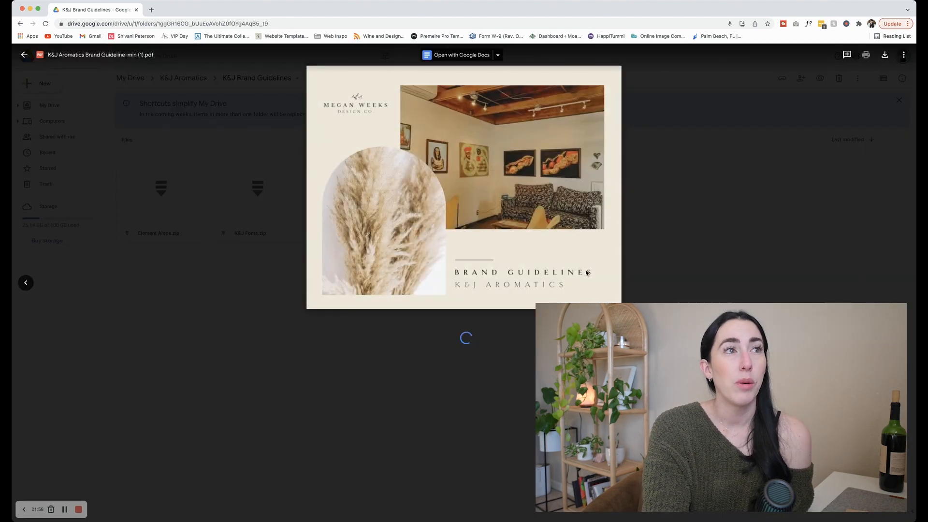
pyautogui.scroll(-3)
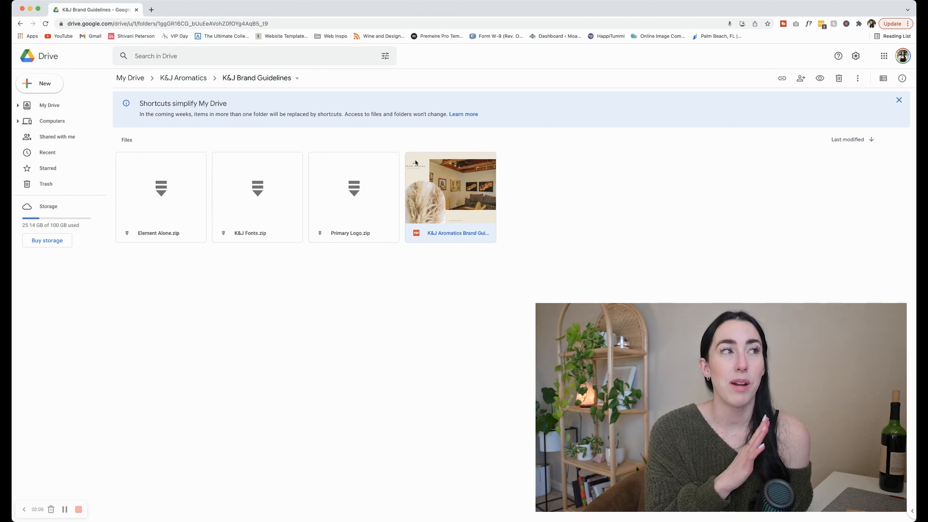
pyautogui.click(182, 77)
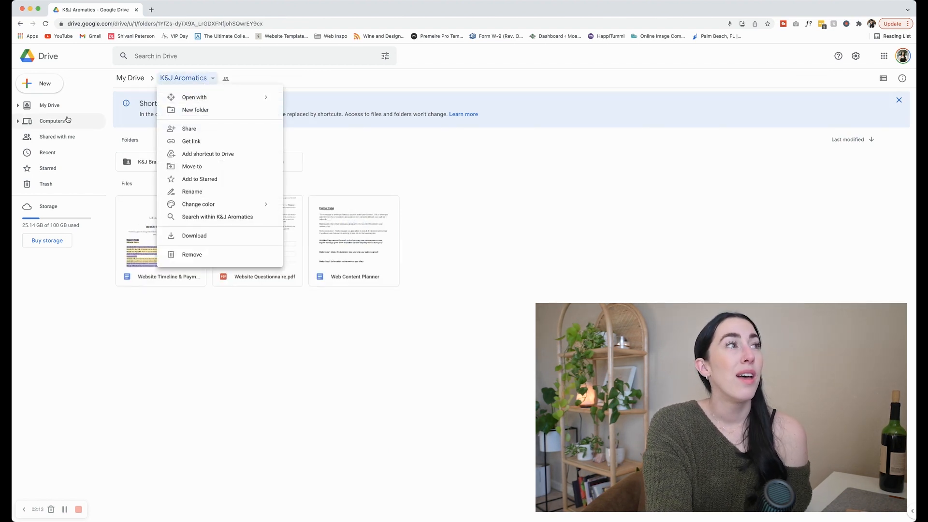
# At the top level of My Drive, create a folder named 'Peacefield History'.
pyautogui.click(50, 105)
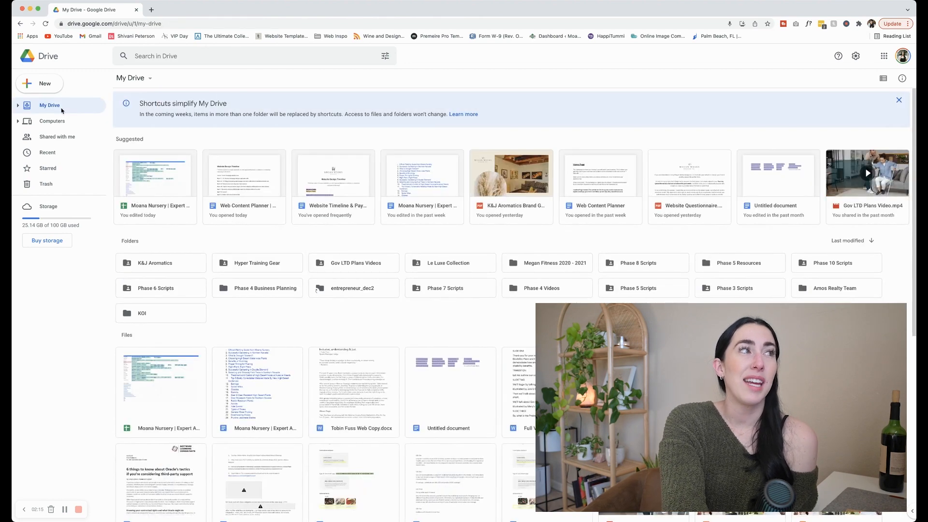
pyautogui.write('Peace')
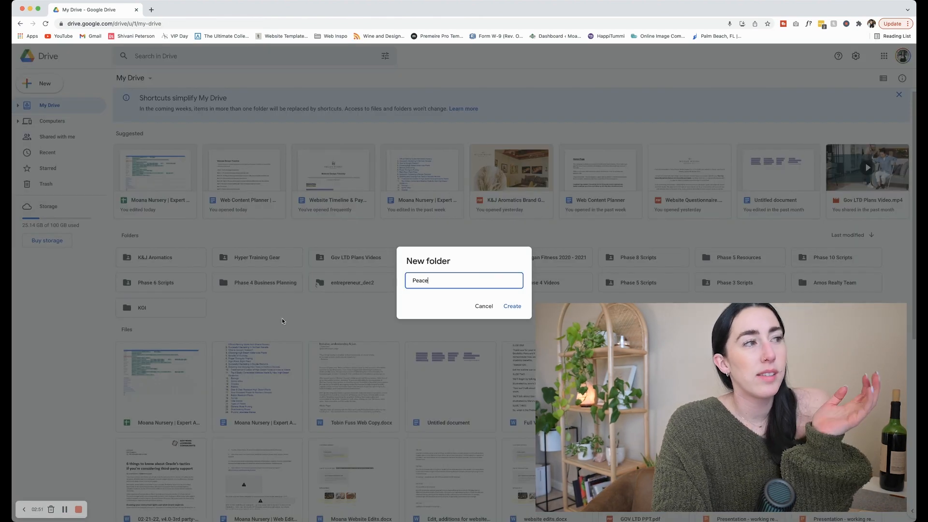
pyautogui.write('field History')
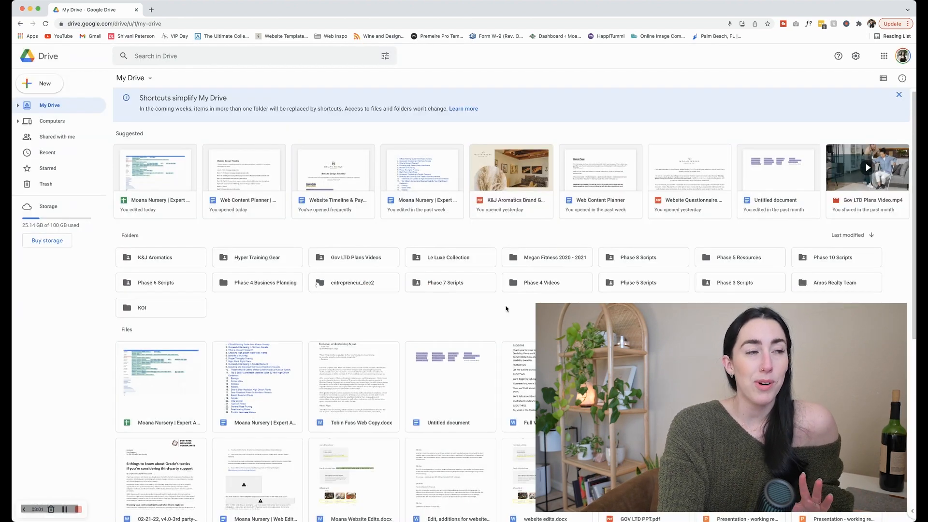
pyautogui.click(155, 257)
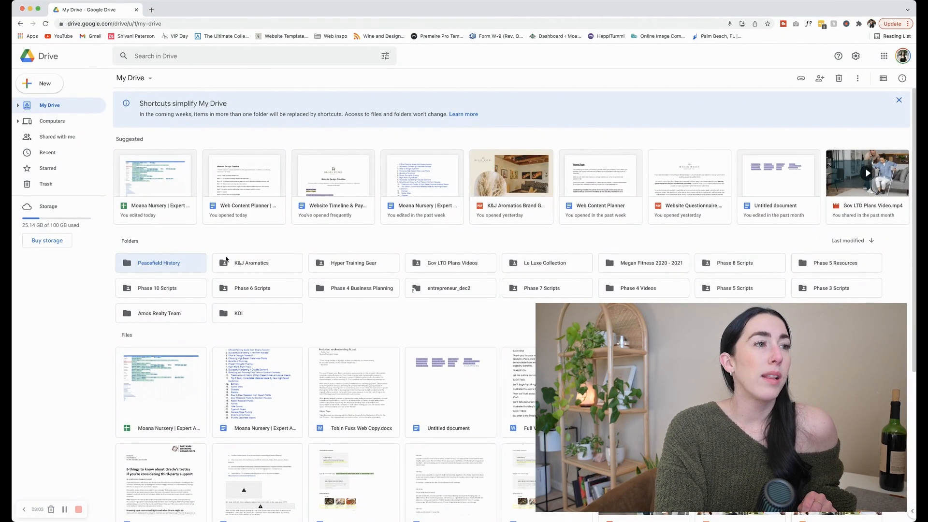
# In K&J Aromatics, make a copy of the website timeline and payment schedule doc.
pyautogui.doubleClick(256, 263)
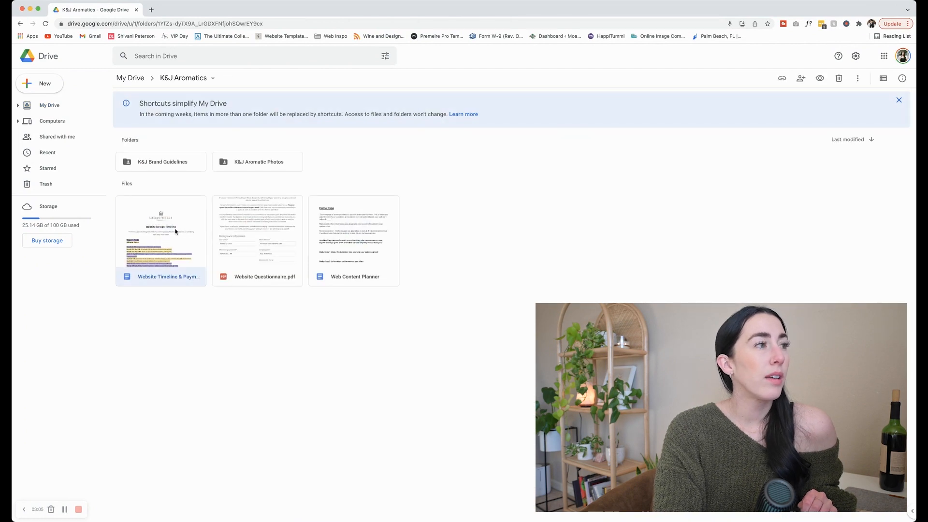
pyautogui.rightClick(160, 236)
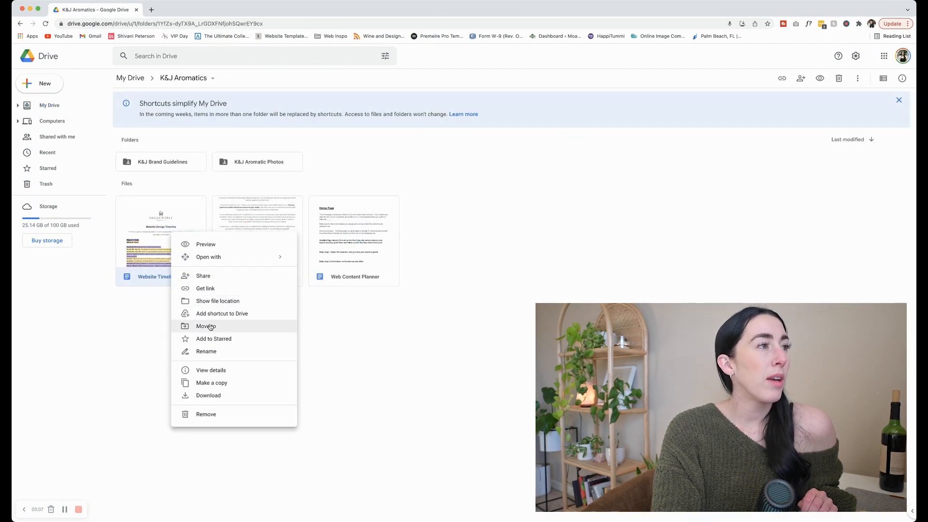
pyautogui.moveTo(212, 382)
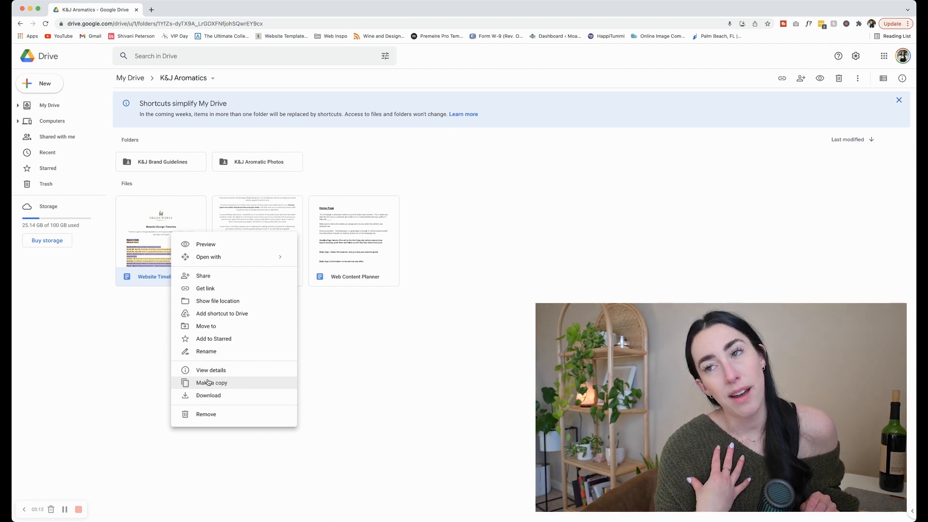
pyautogui.click(211, 383)
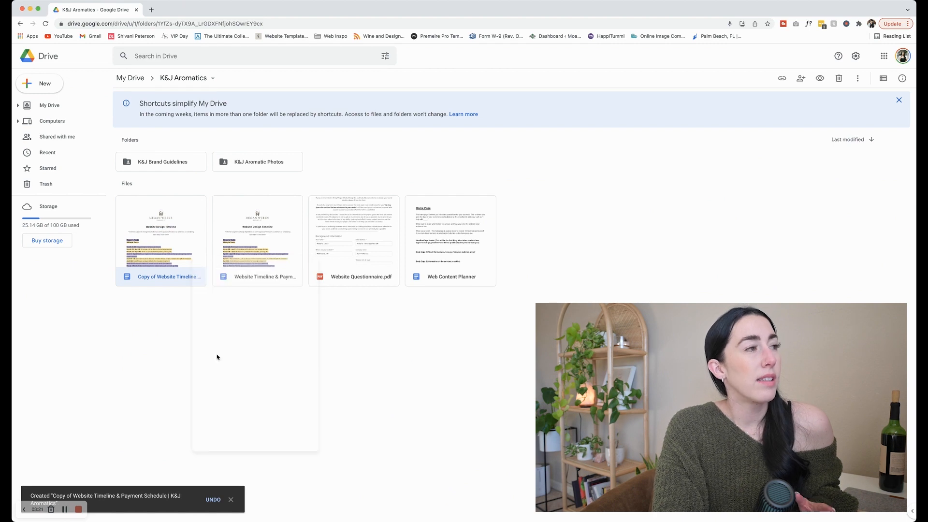
# Move the copy into My Drive > Peacefield History, then open that folder.
pyautogui.click(160, 241)
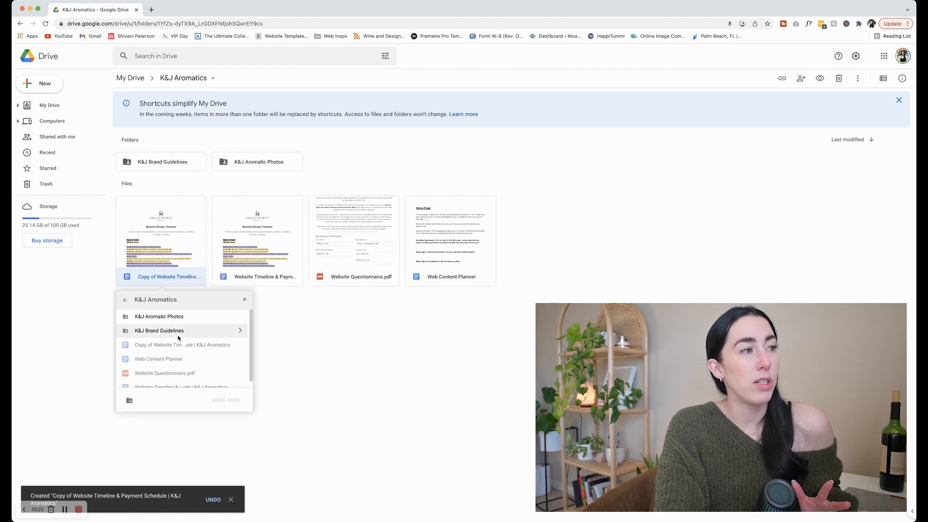
pyautogui.click(125, 301)
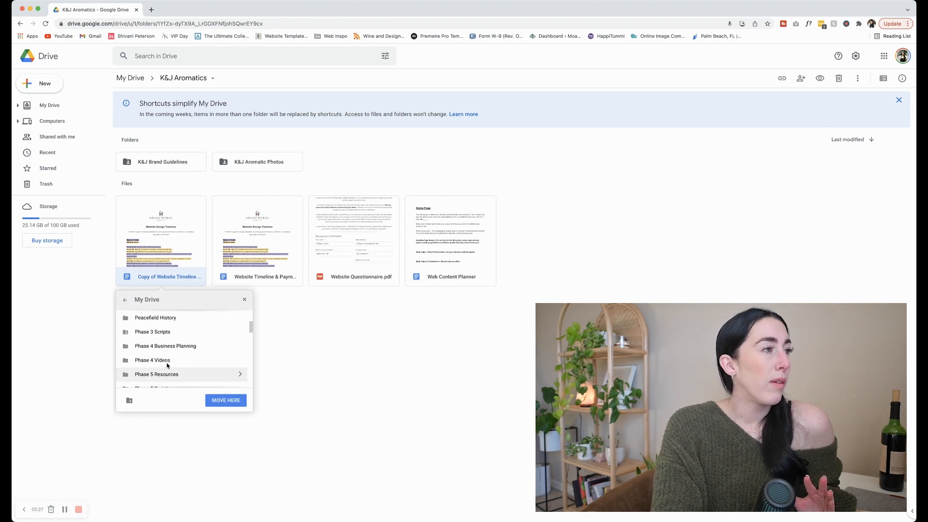
pyautogui.click(226, 400)
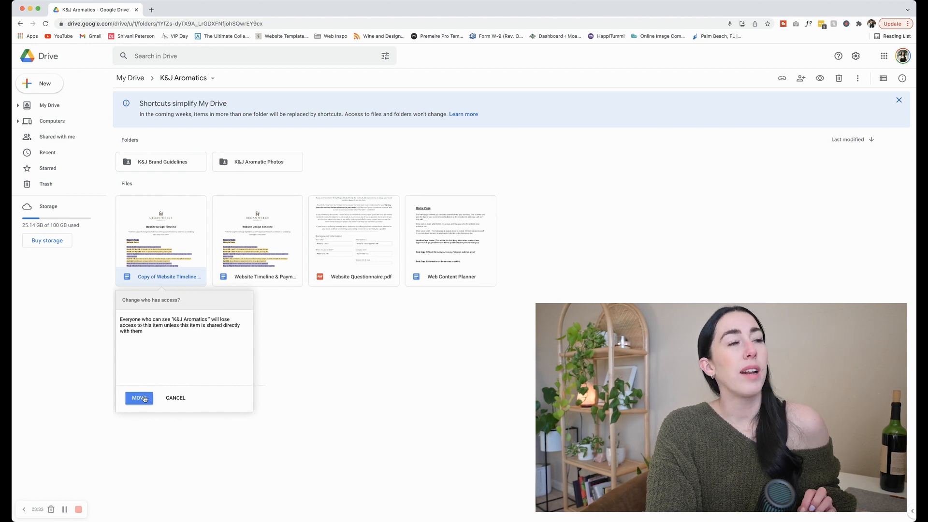
pyautogui.click(138, 398)
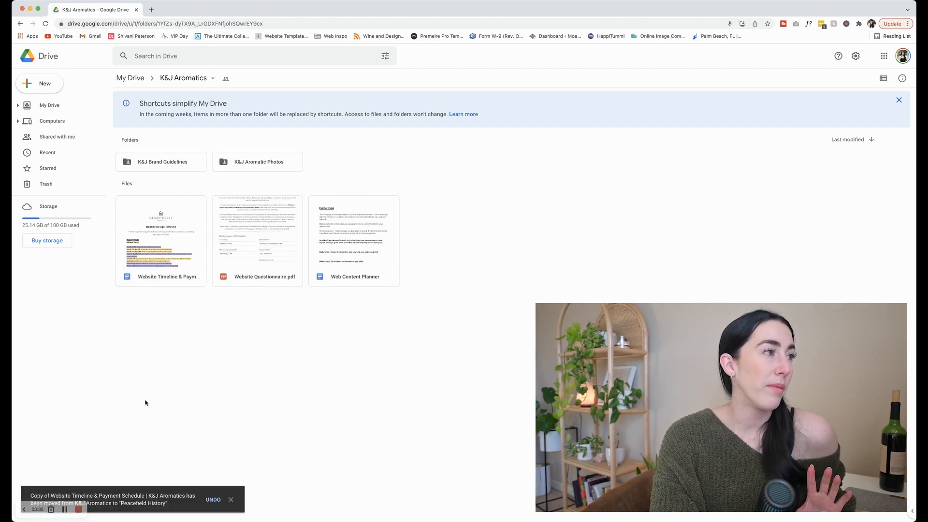
pyautogui.click(354, 241)
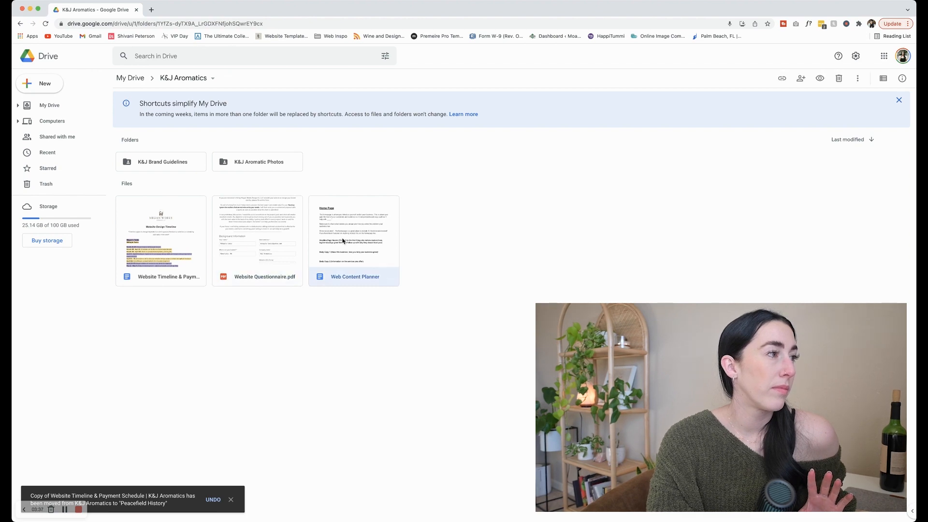
pyautogui.moveTo(130, 77)
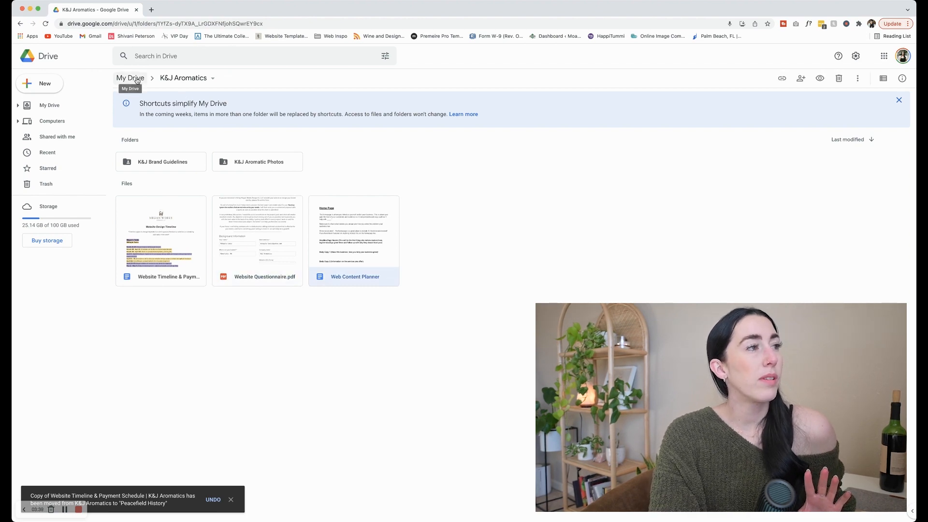
pyautogui.click(130, 77)
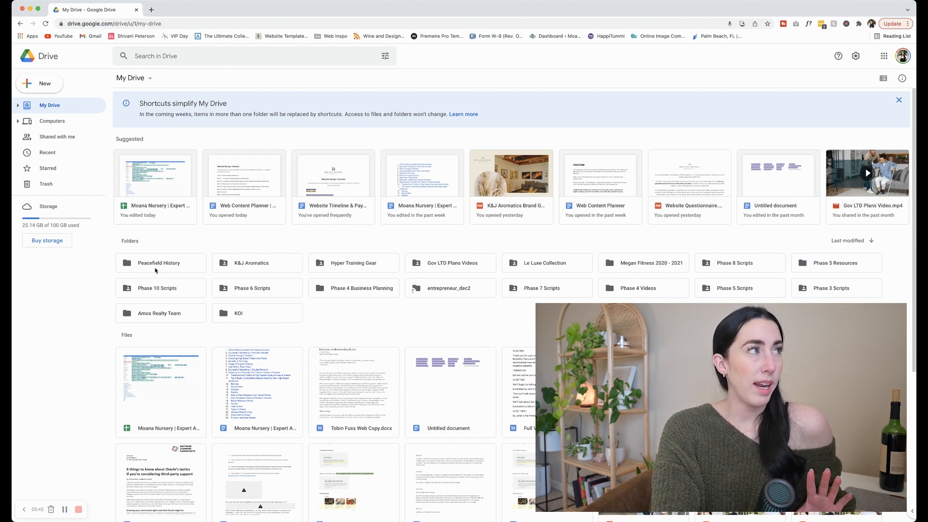
pyautogui.doubleClick(161, 263)
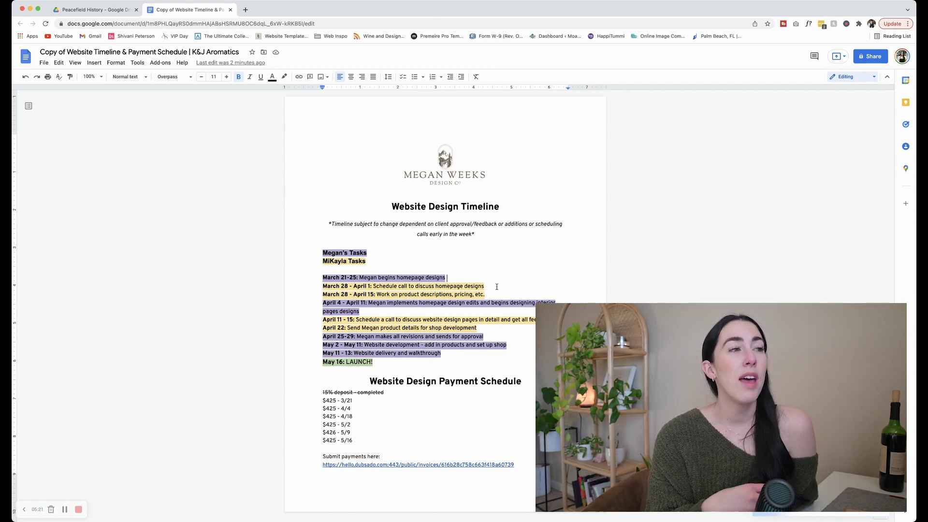
pyautogui.click(418, 464)
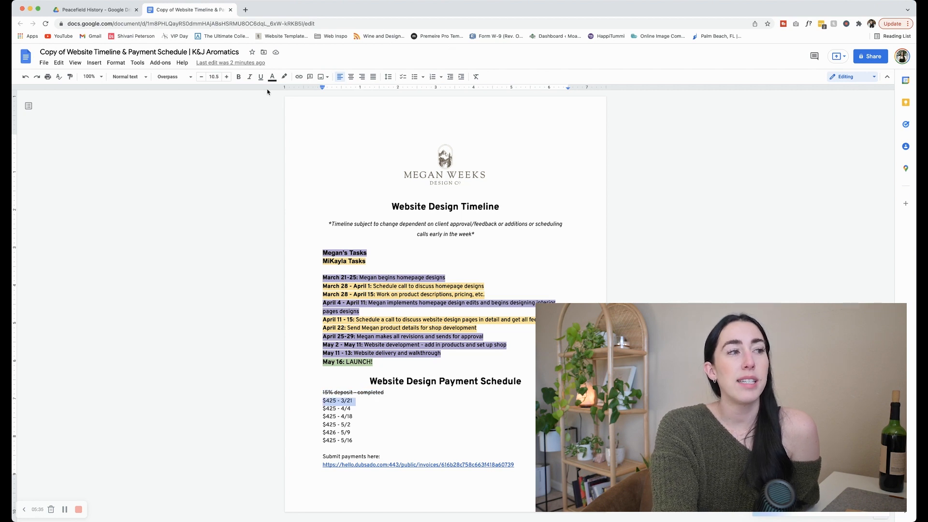
pyautogui.moveTo(369, 111)
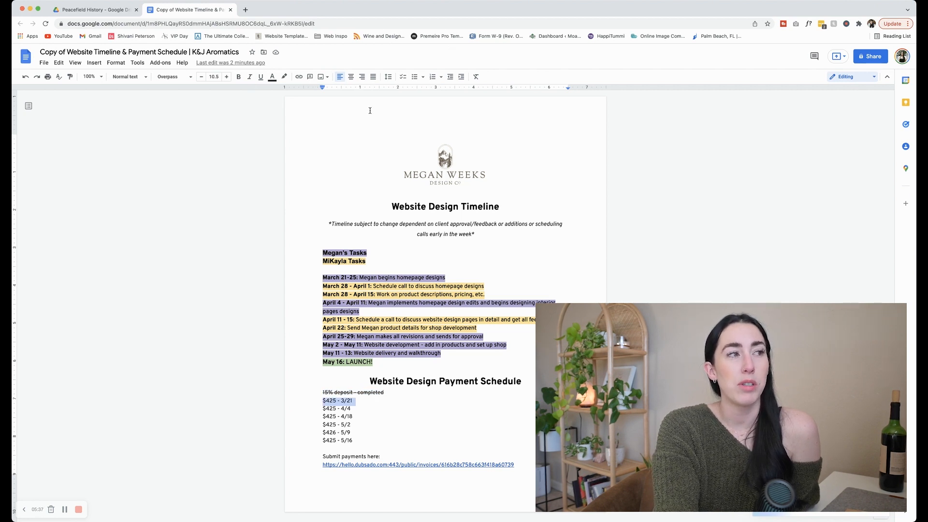
pyautogui.click(444, 160)
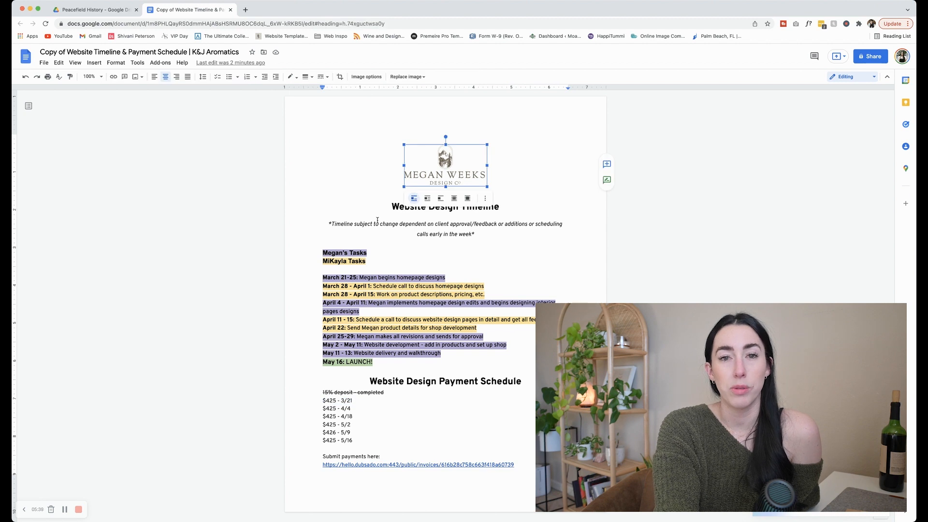
pyautogui.click(346, 233)
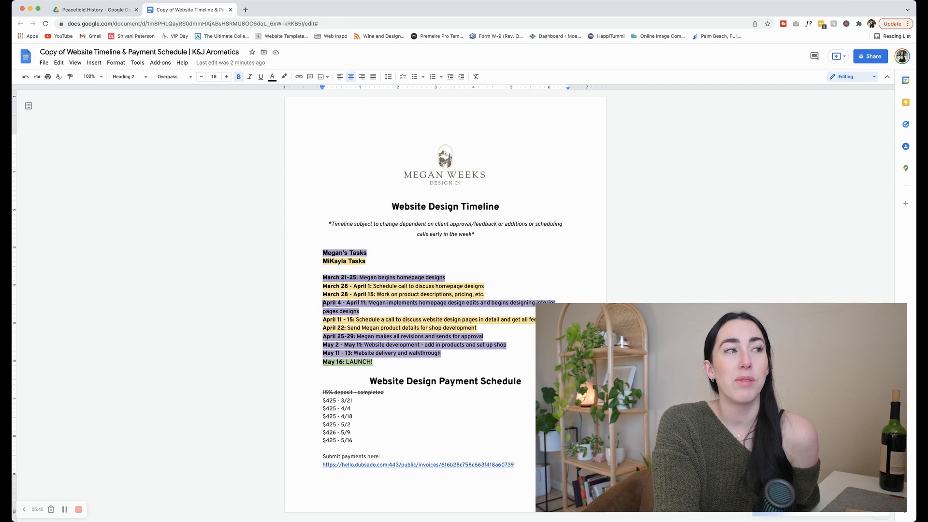
pyautogui.rightClick(414, 302)
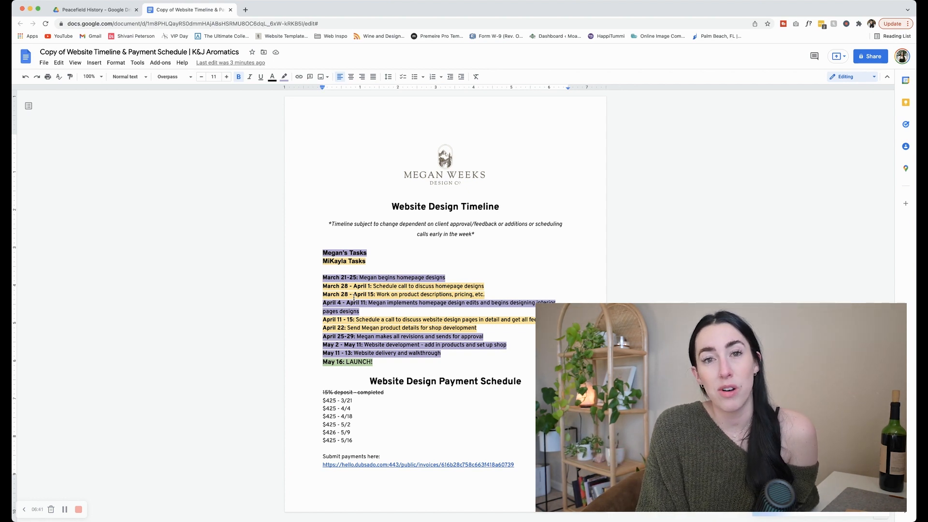
pyautogui.click(92, 9)
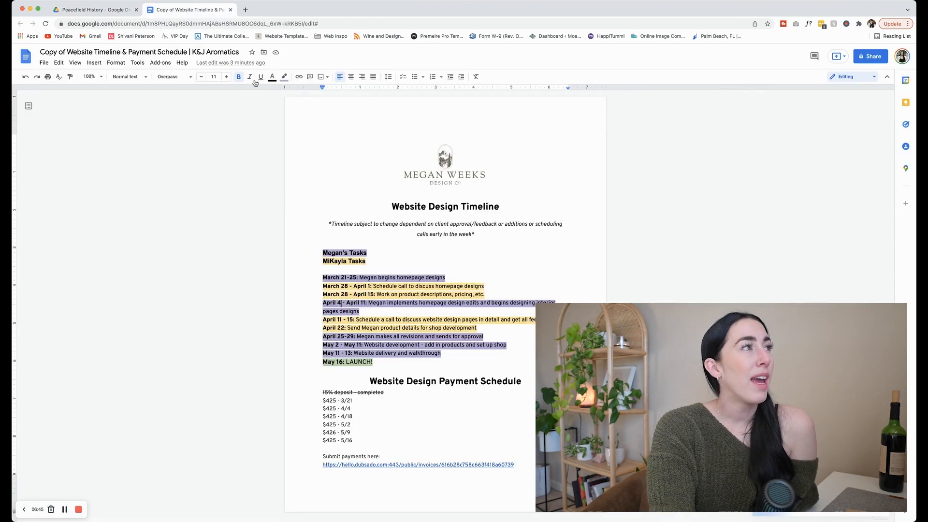
# Edit the document title, replacing 'Copy of Website' with 'Brand/Web'.
pyautogui.click(142, 51)
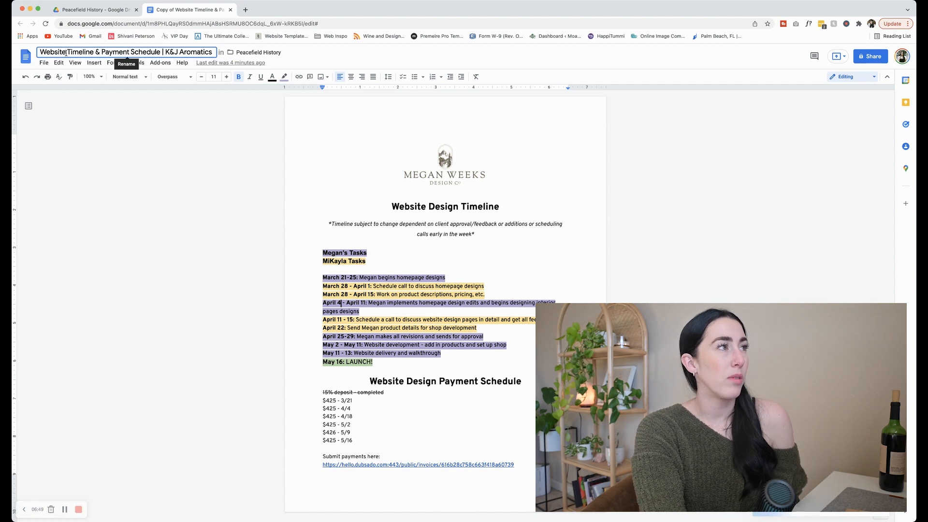
pyautogui.write('Bran')
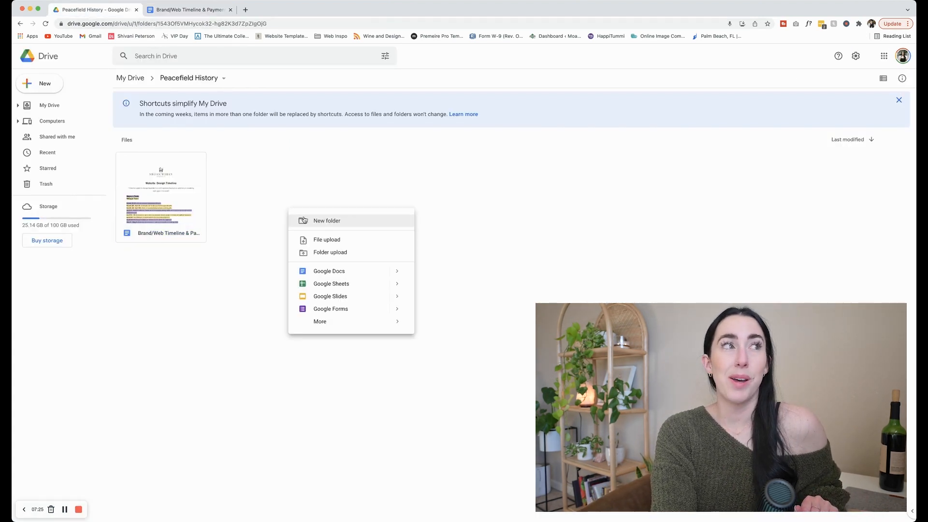
# Create a new subfolder in Peacefield History named 'Peacefield History Photos'.
pyautogui.click(326, 221)
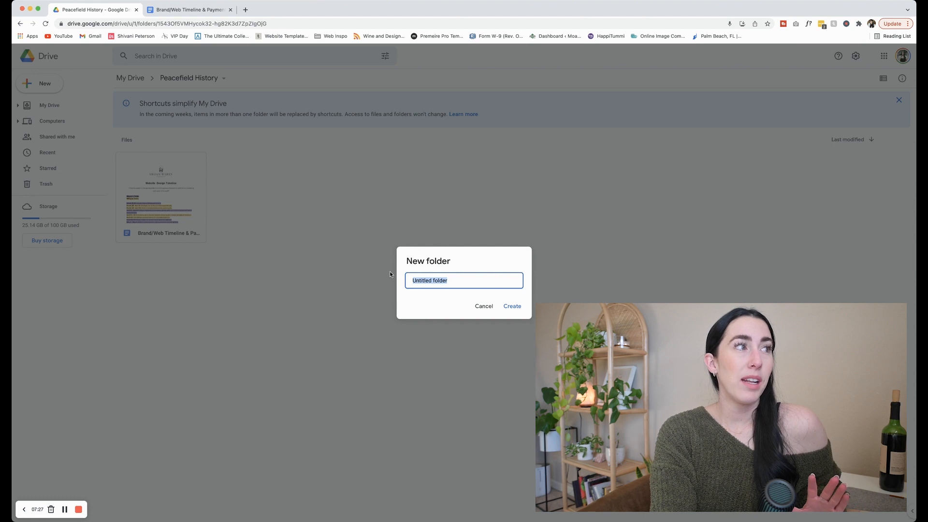
pyautogui.write('Peacfield Hisotr')
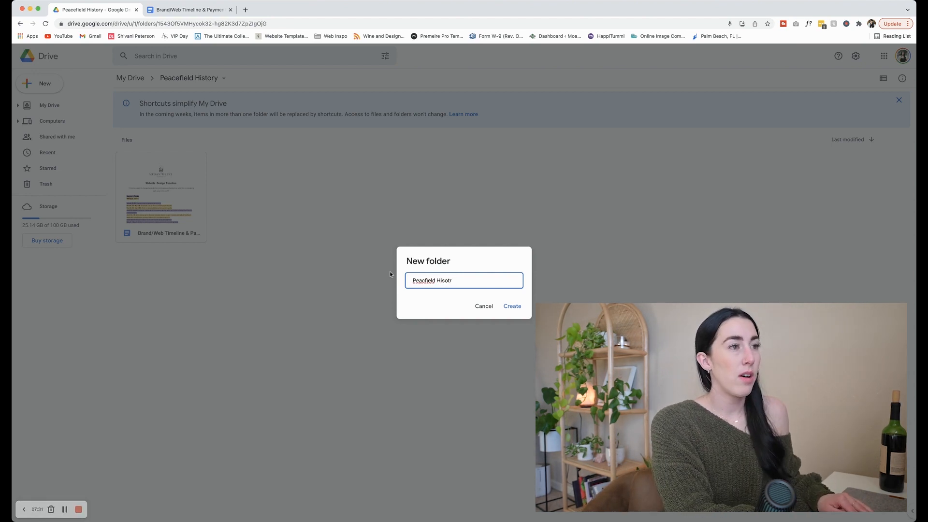
pyautogui.write('History Photos')
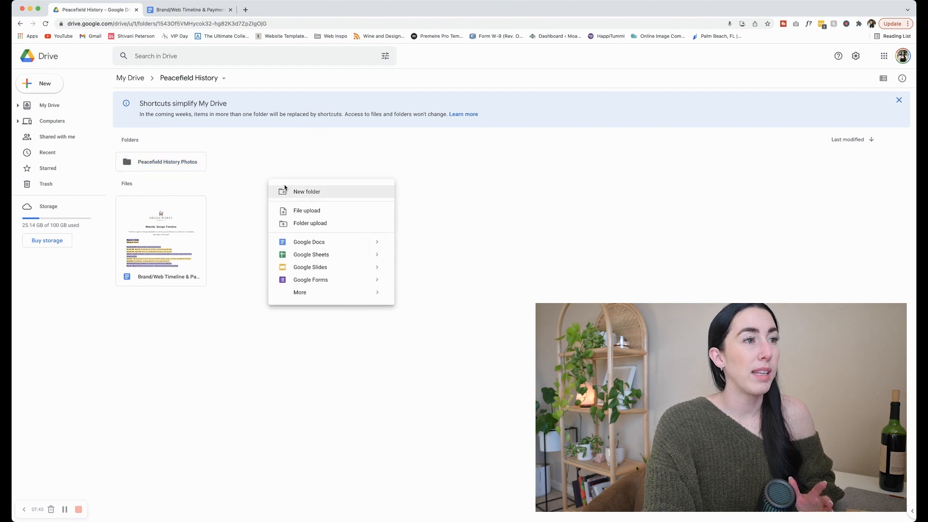
# Start another new folder in Peacefield History, naming it 'Logo Design Round 1'.
pyautogui.click(307, 192)
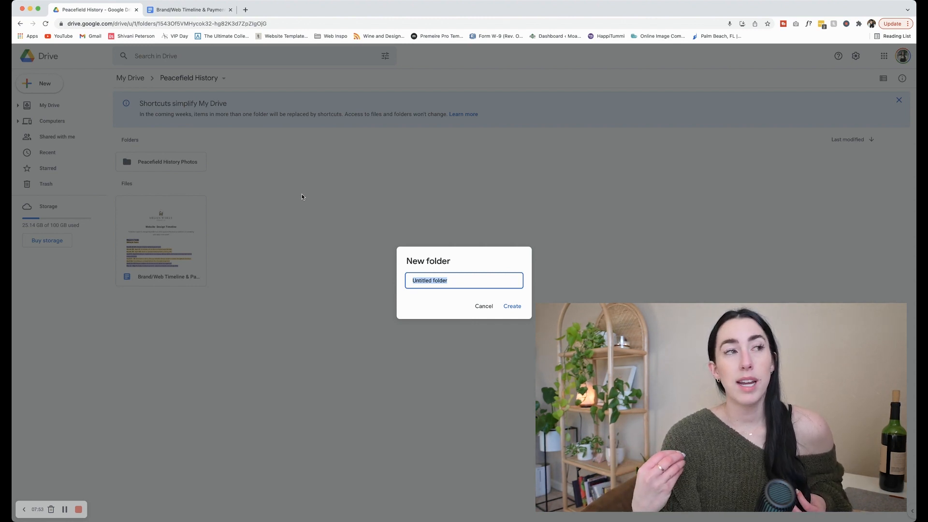
pyautogui.write('Logo')
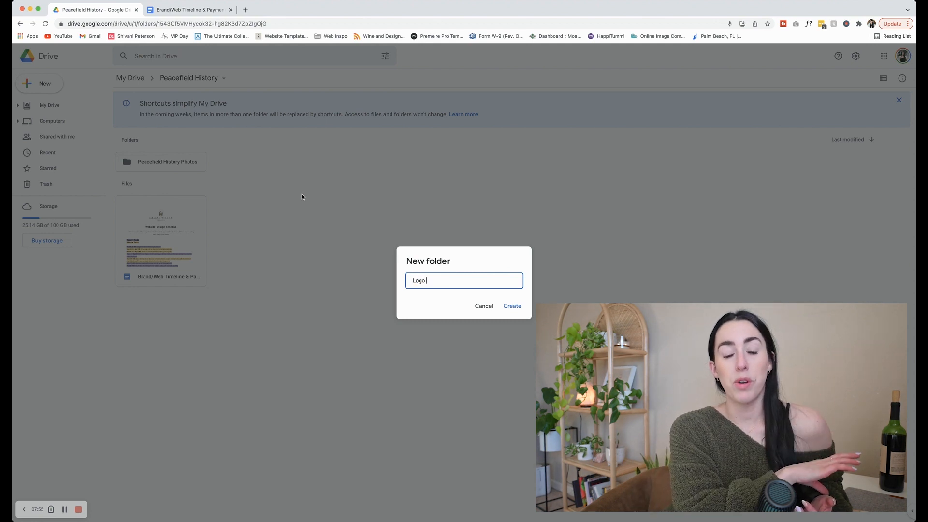
pyautogui.write('Design')
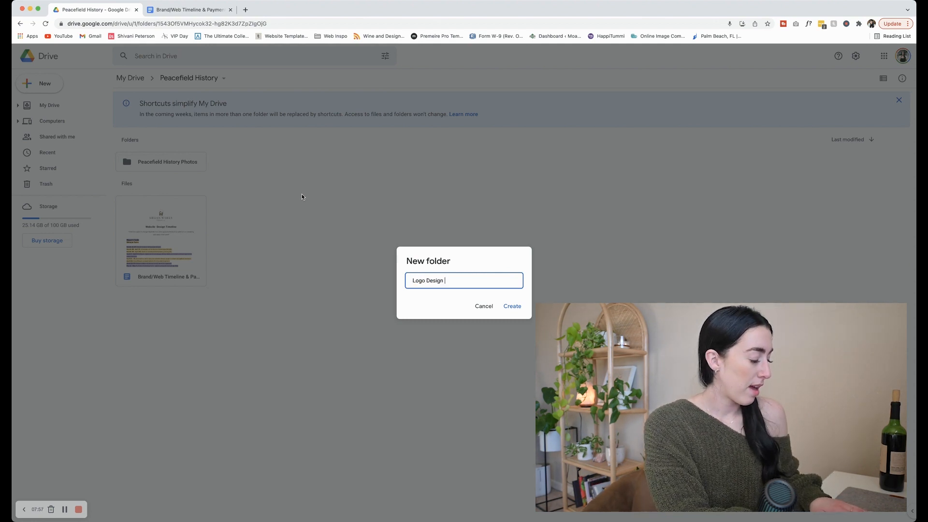
pyautogui.write('Round')
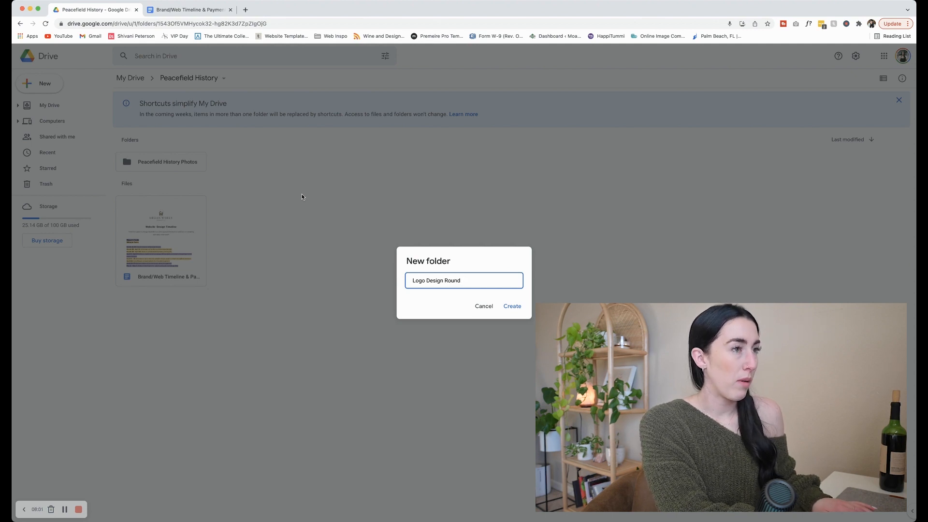
pyautogui.write('1')
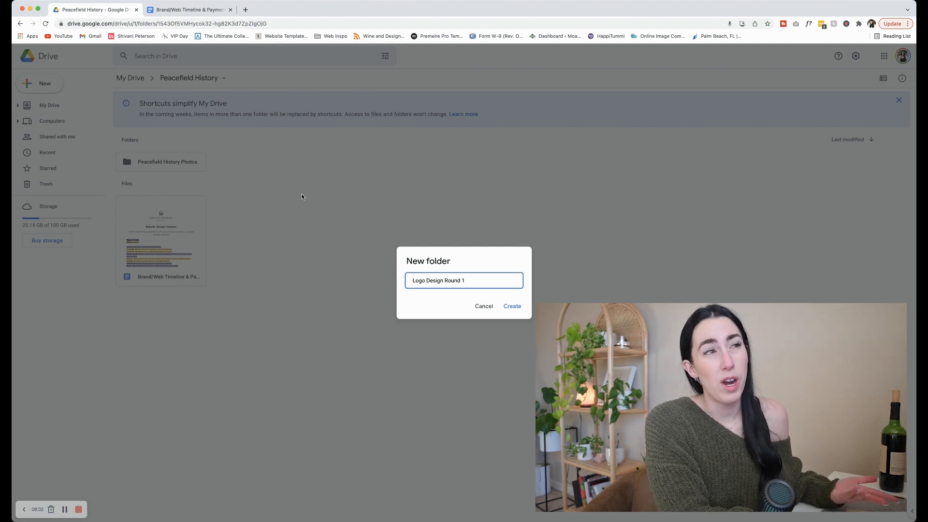
pyautogui.moveTo(483, 305)
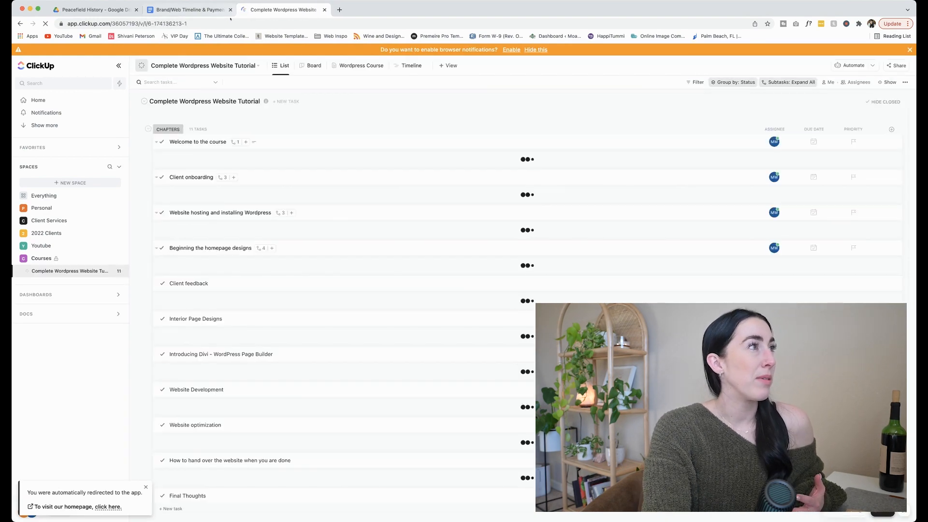
# Expand Dashboards > My Dashboards in the ClickUp sidebar and open K&J Aromatics.
pyautogui.click(788, 81)
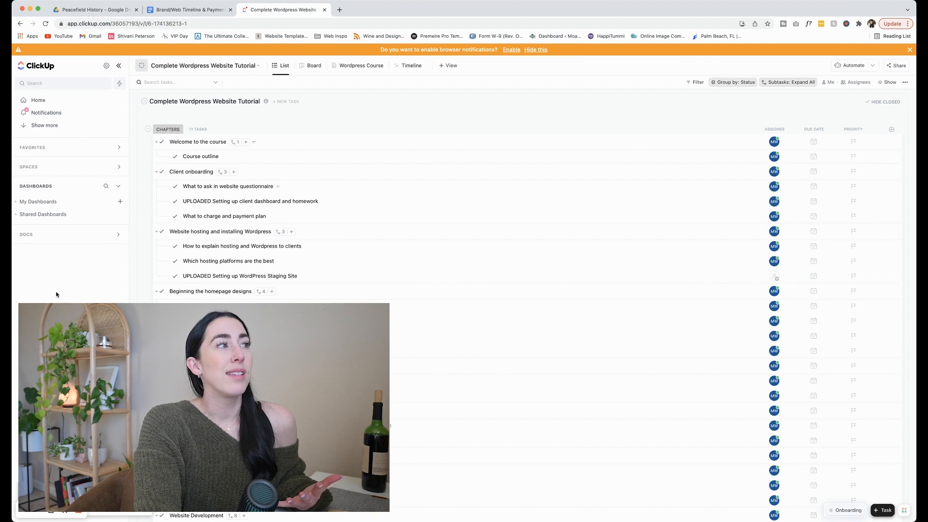
pyautogui.click(37, 201)
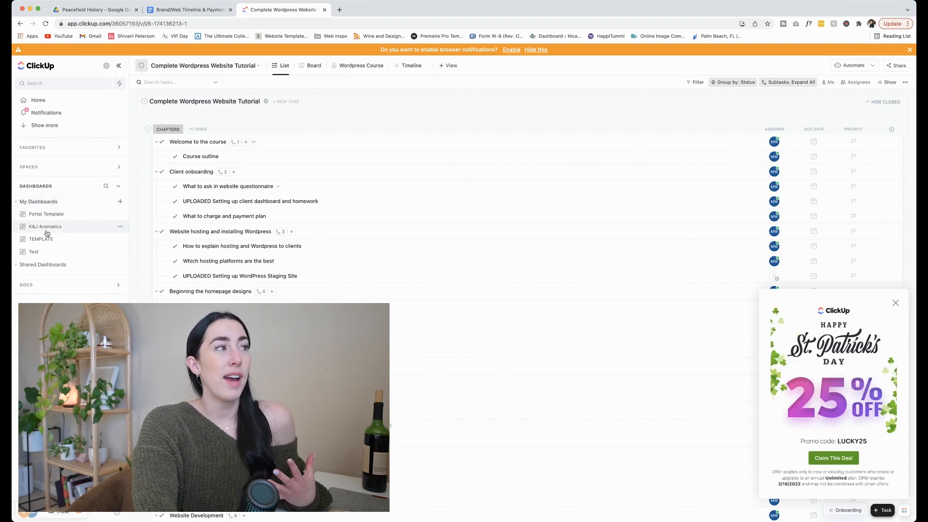
pyautogui.click(45, 226)
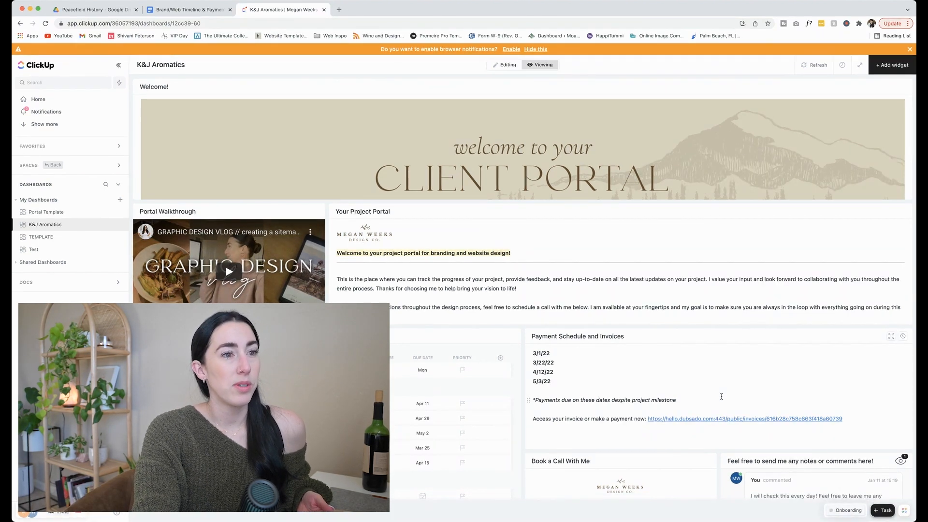
pyautogui.scroll(-3)
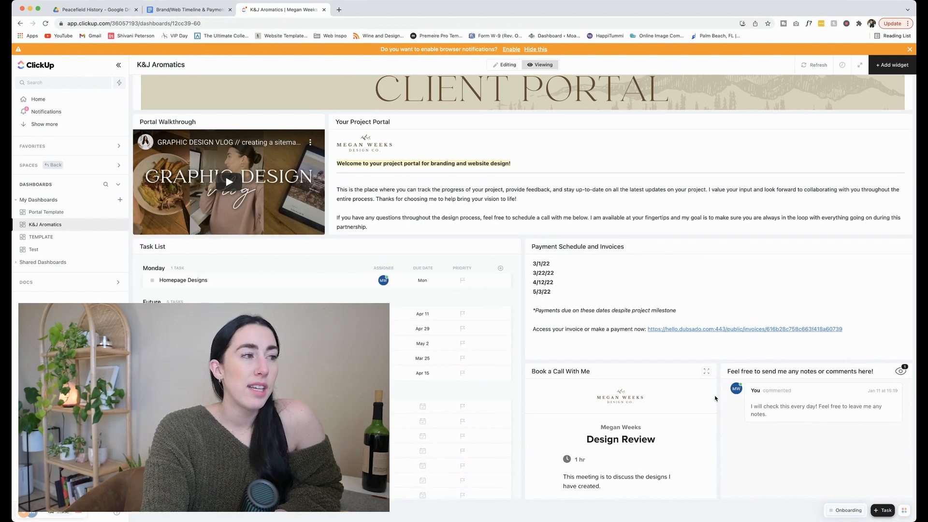
pyautogui.scroll(-3)
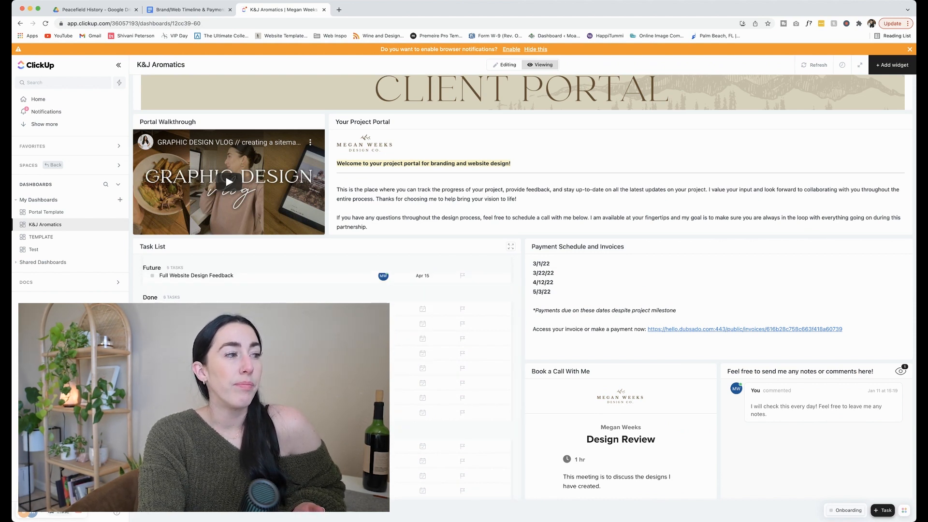
pyautogui.scroll(-3)
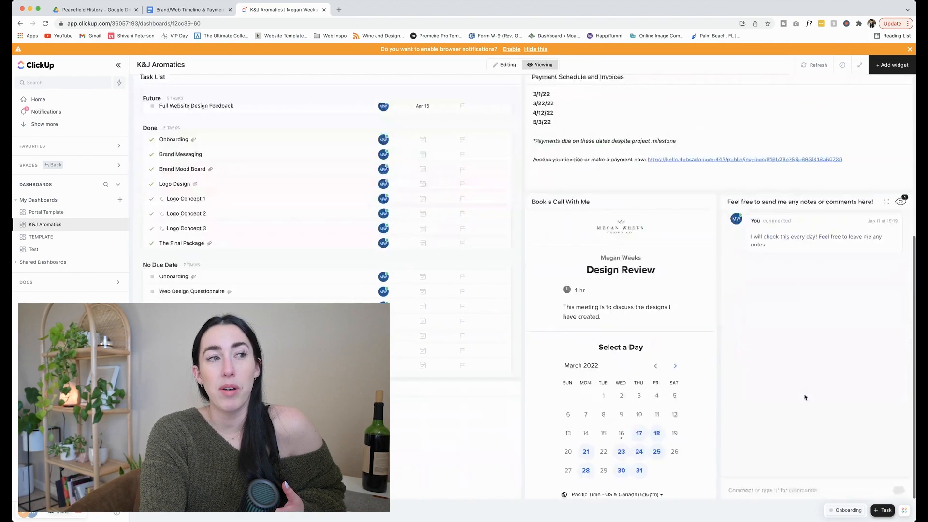
pyautogui.scroll(3)
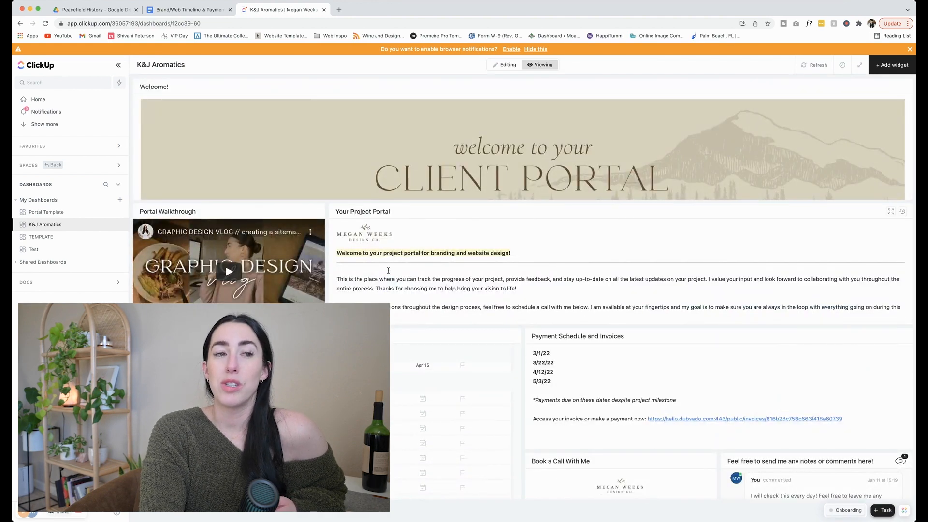
pyautogui.scroll(-3)
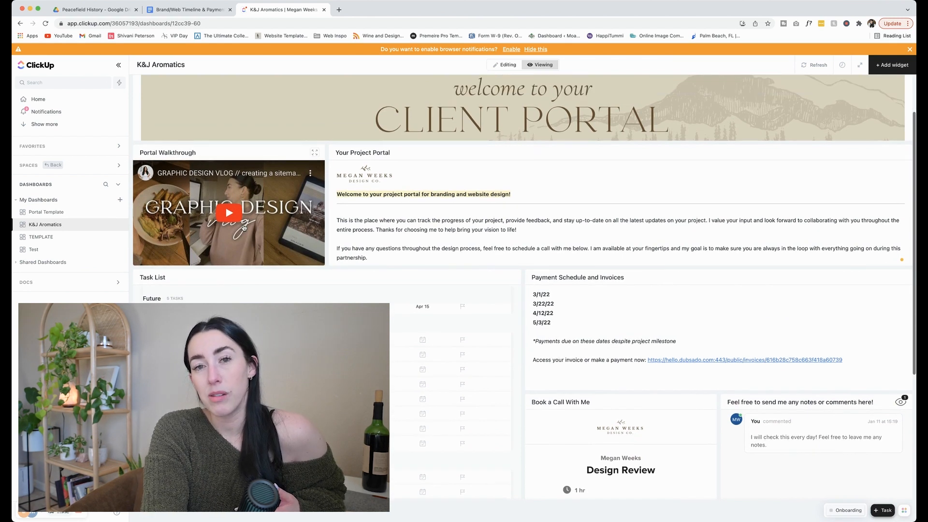
pyautogui.scroll(-3)
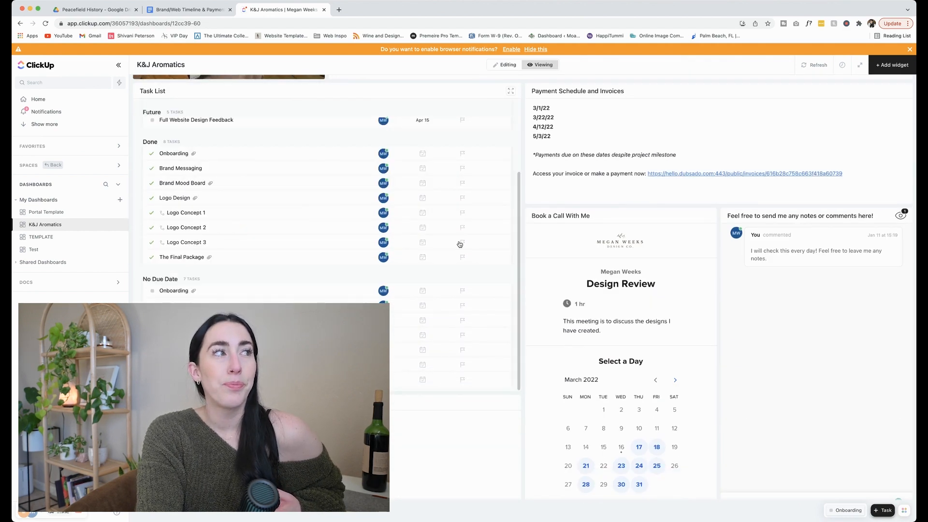
pyautogui.scroll(-3)
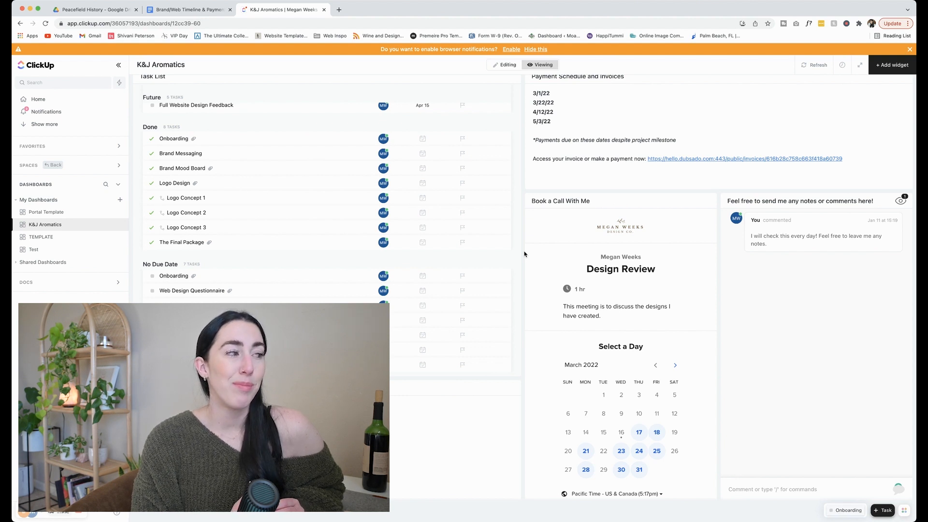
pyautogui.click(95, 10)
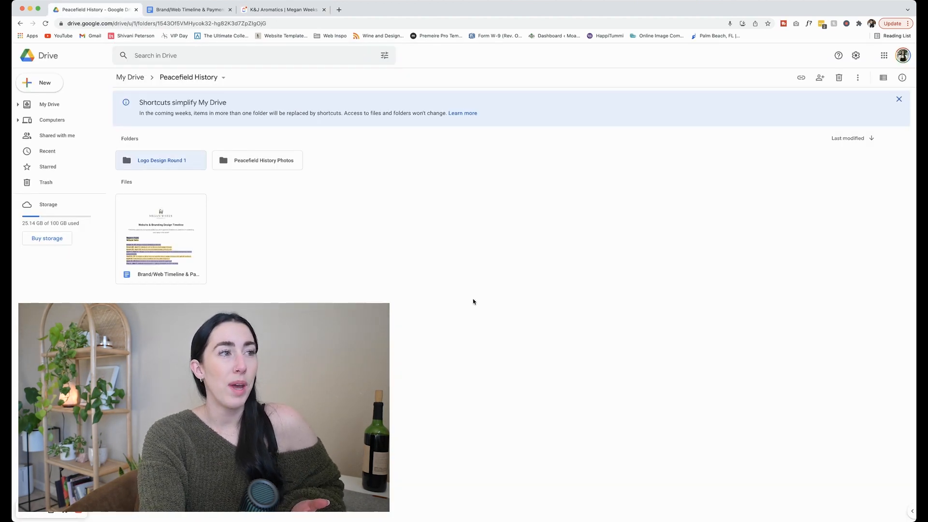
pyautogui.moveTo(224, 243)
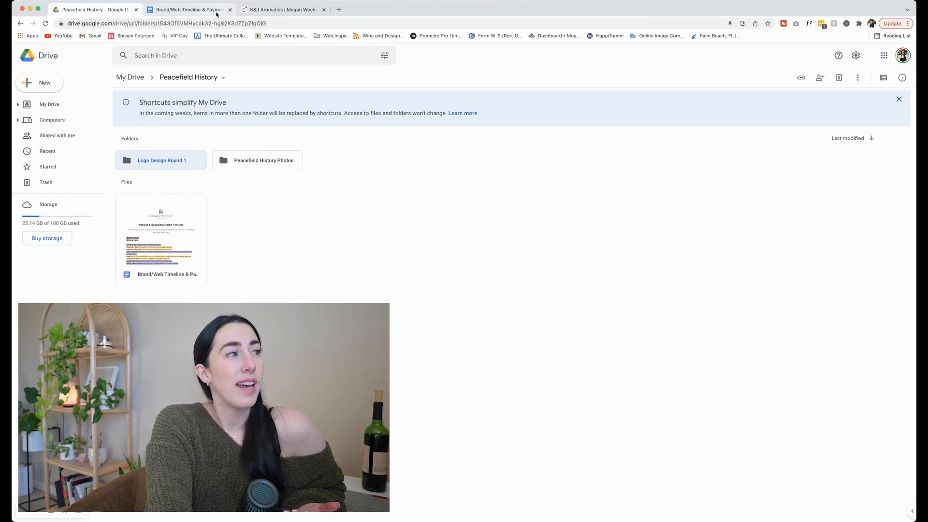
pyautogui.click(283, 10)
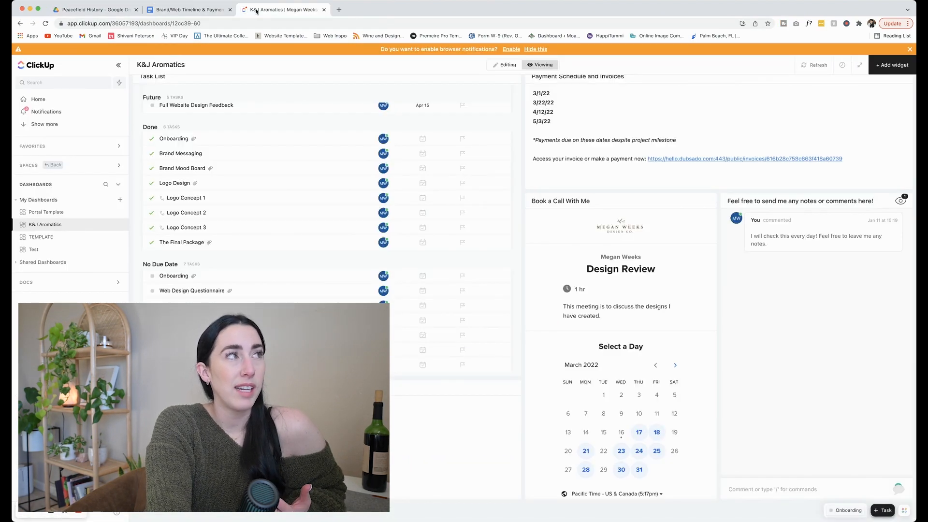